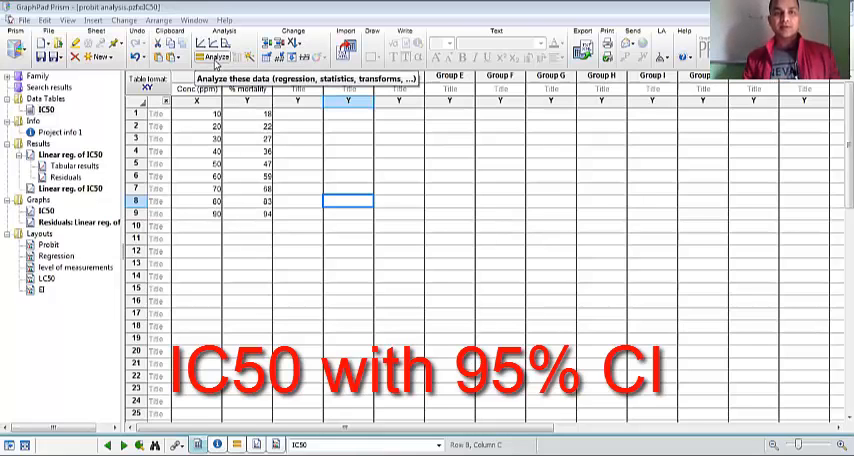
Step: Choose Linear regression for the % mortality data from the Analyze dialog
{"action": "left_click", "coordinate": [210, 49]}
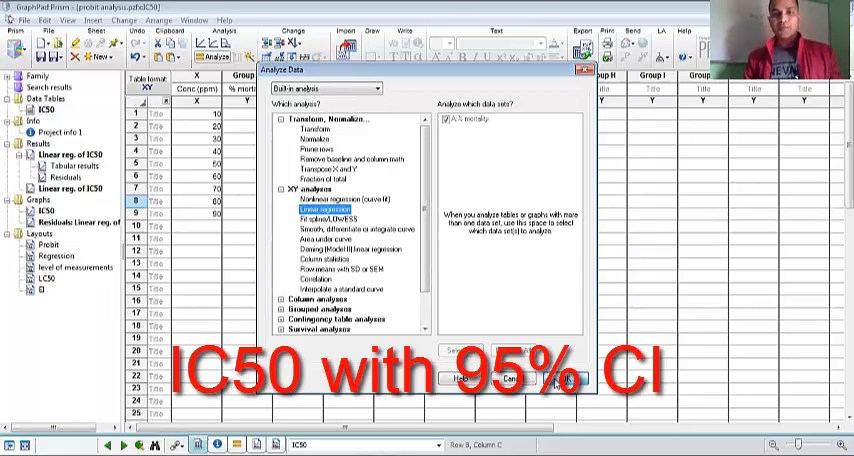
{"action": "left_click", "coordinate": [562, 378]}
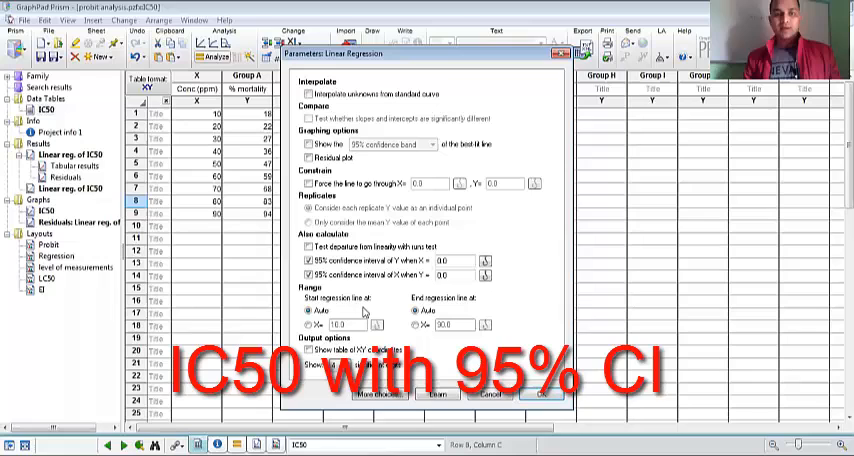
Step: Turn off the 95% CI of Y and run the regression, reporting X at Y=50
{"action": "left_click", "coordinate": [306, 273]}
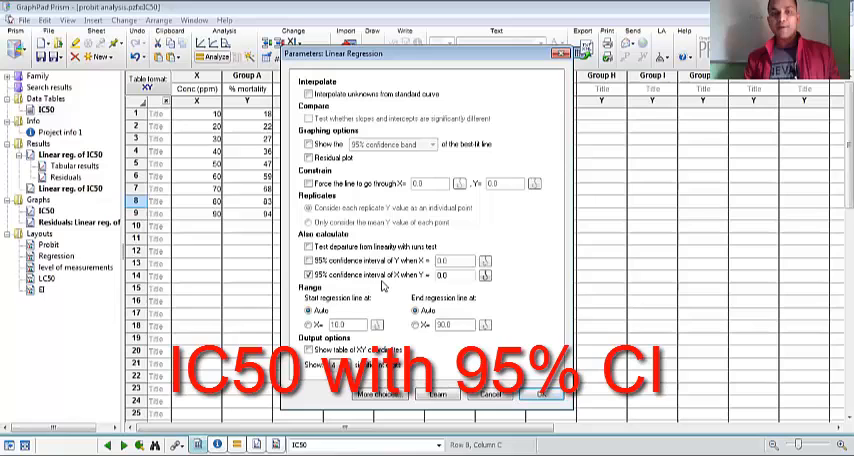
{"action": "mouse_move", "coordinate": [384, 292]}
{"action": "type", "text": "50"}
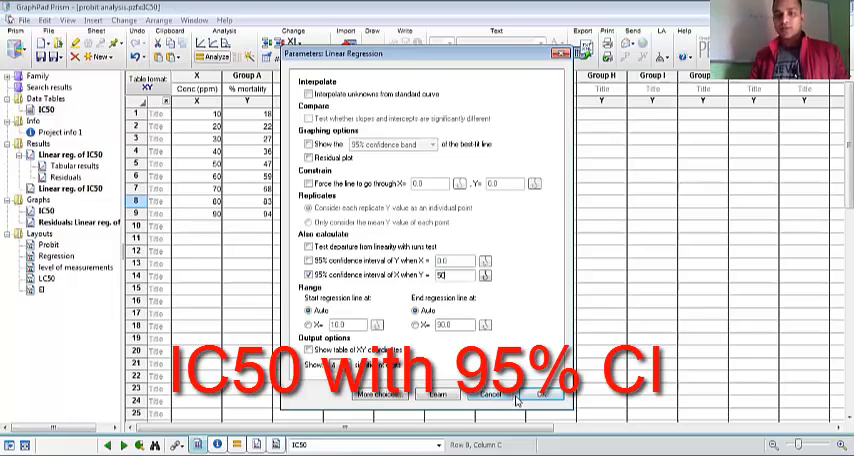
{"action": "left_click", "coordinate": [540, 394]}
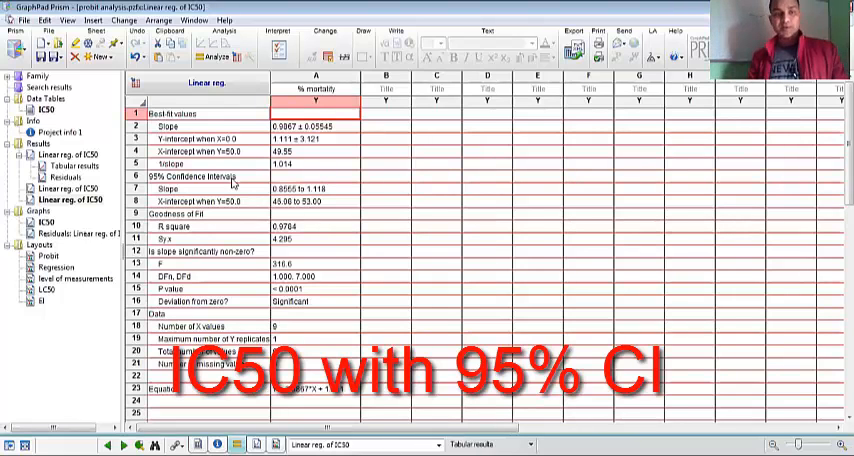
{"action": "mouse_move", "coordinate": [197, 218]}
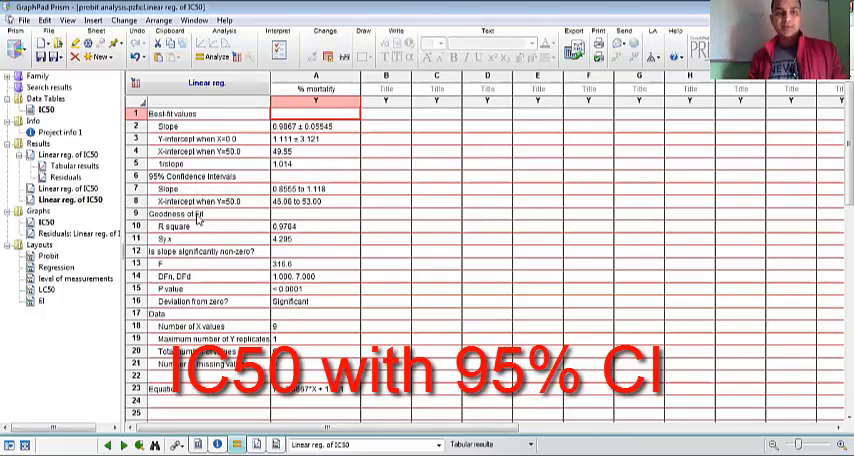